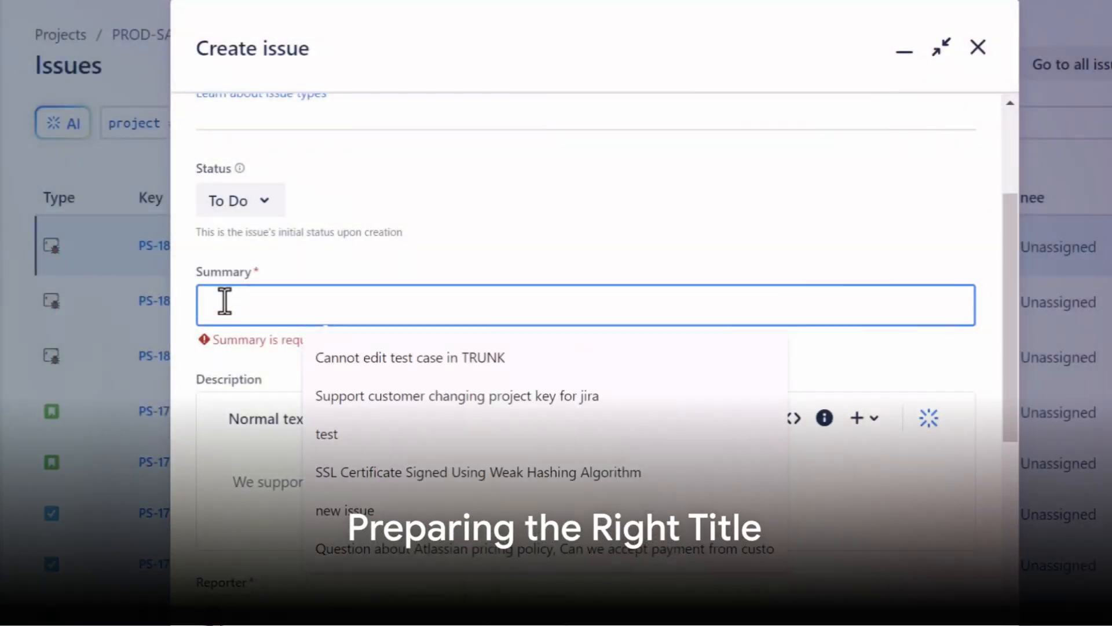
Step: Fill in the 404-error description with reproduction steps and expected result, then select it in PS-182
text(When attem)
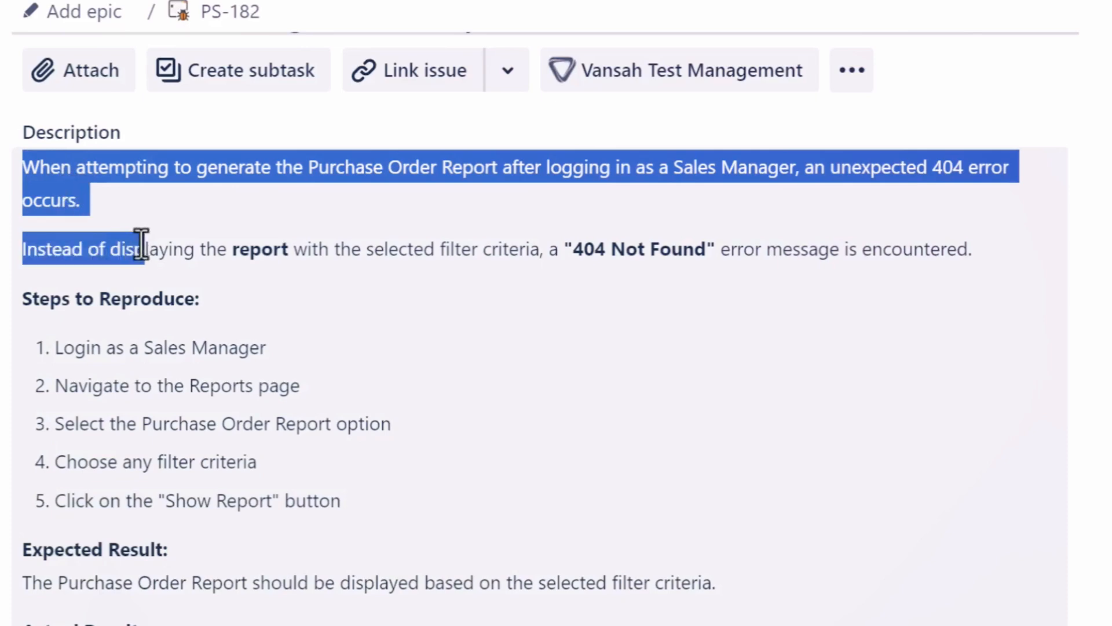
drag(141, 241, 421, 542)
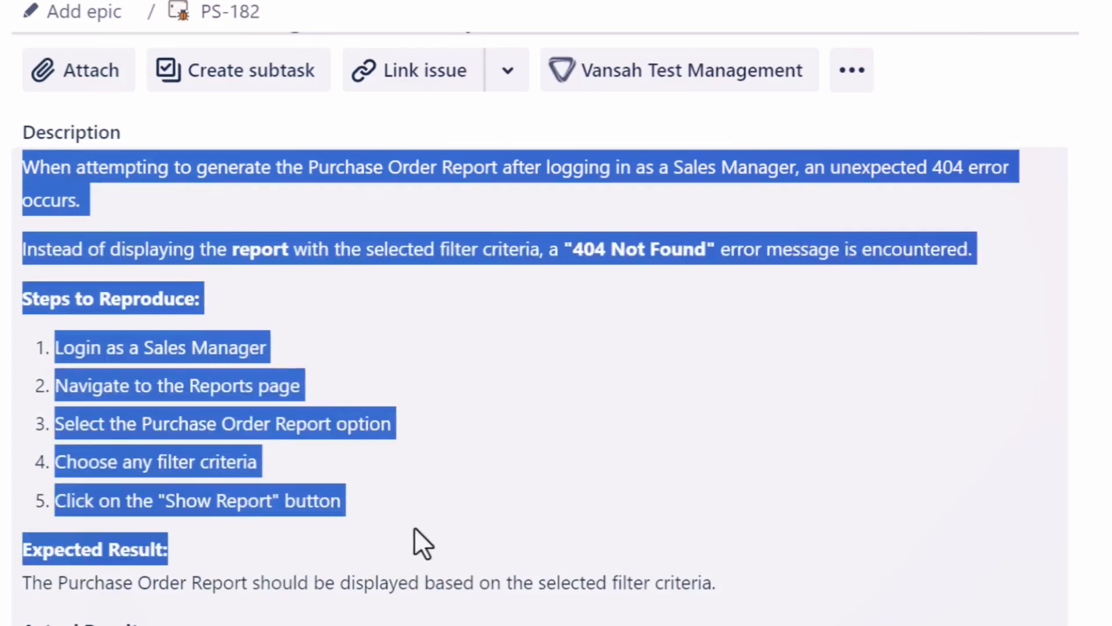